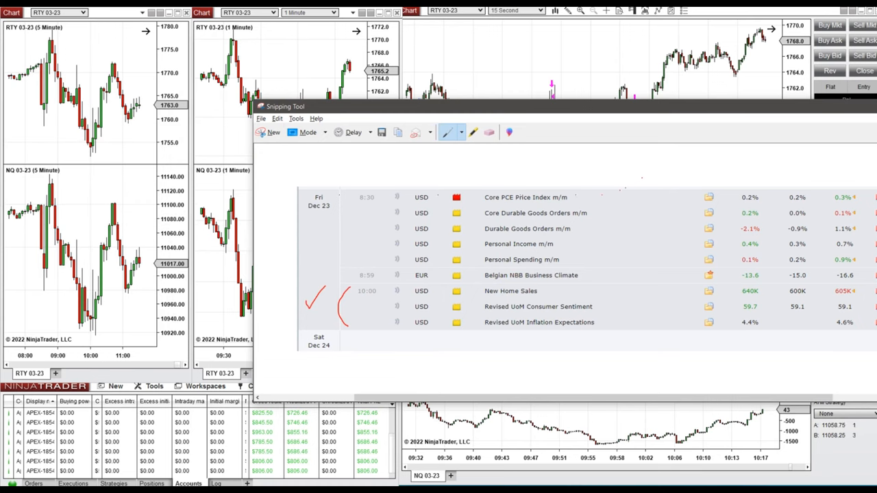
{"action": "mouse_move", "coordinate": [733, 114]}
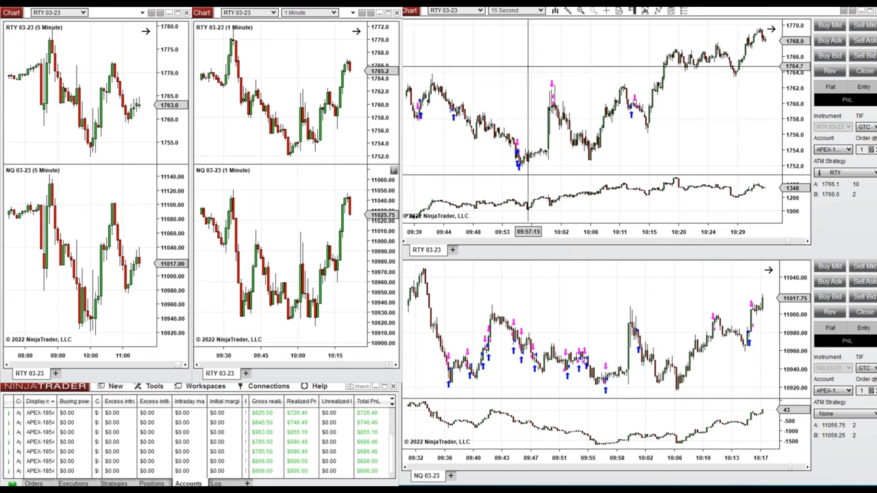
{"action": "mouse_move", "coordinate": [493, 110]}
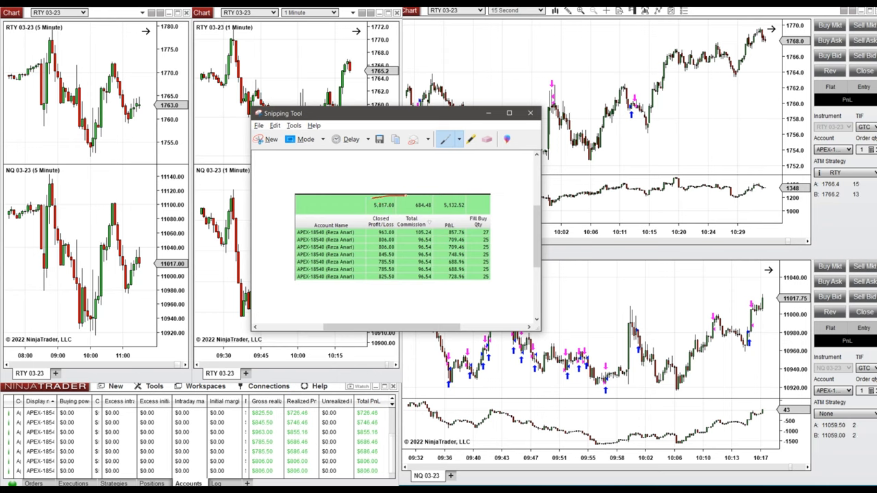
- Draw a red loop around the Closed Profit/Loss figures in the snipped results table
{"action": "left_click_drag", "start_coordinate": [407, 199], "coordinate": [384, 294]}
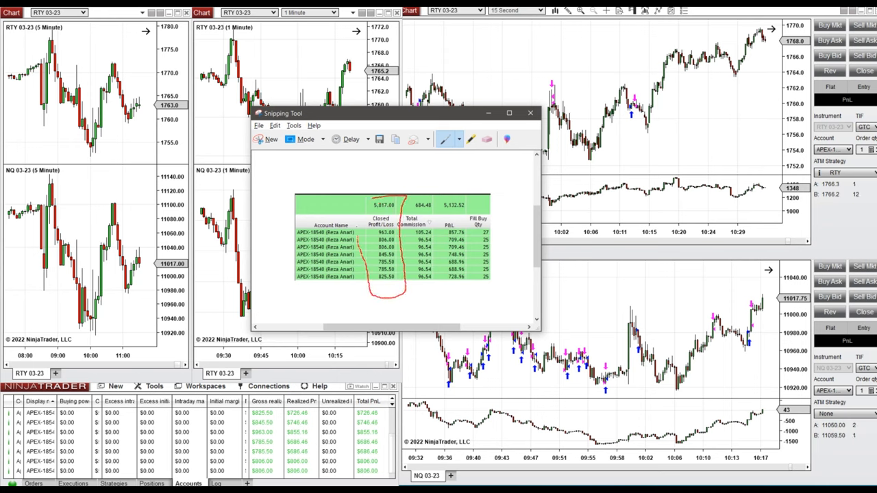